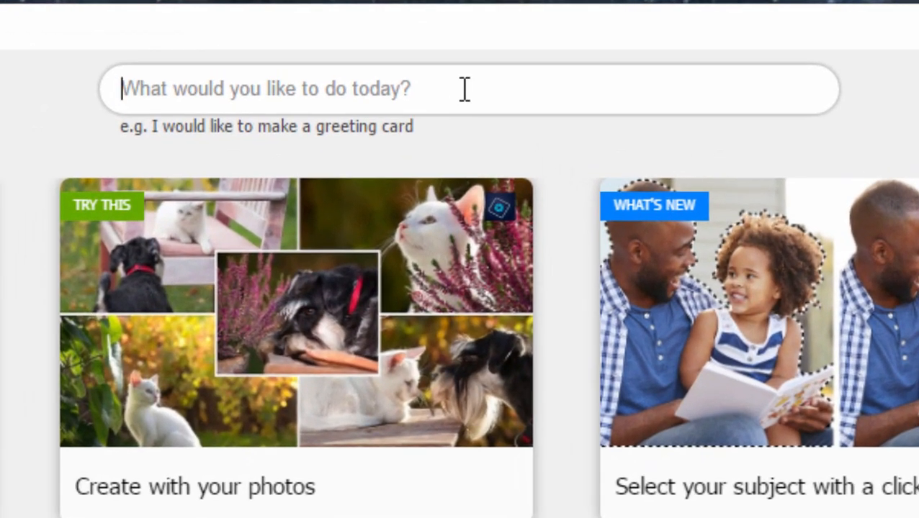
pyautogui.moveTo(490, 92)
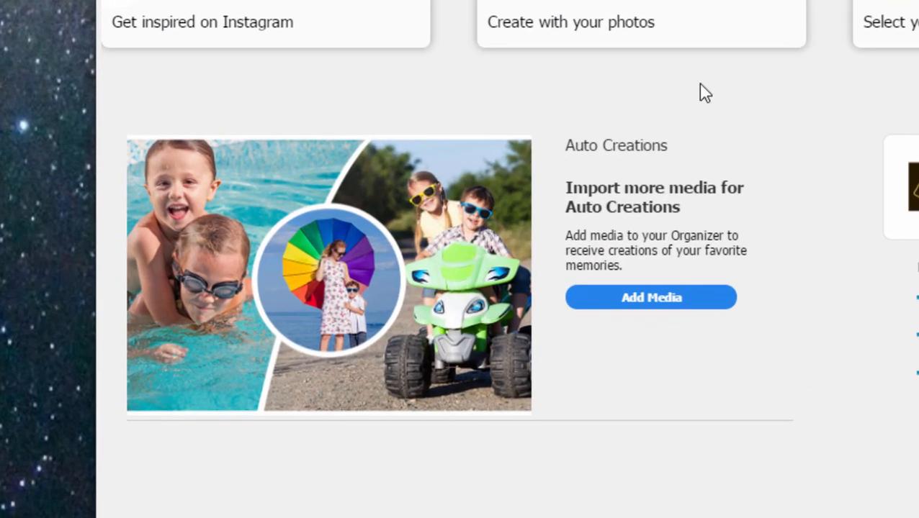
pyautogui.moveTo(176, 139)
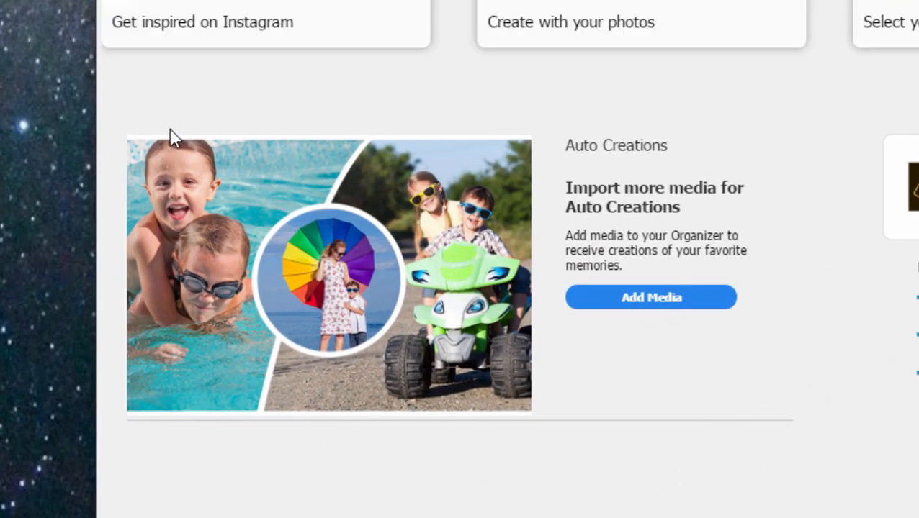
pyautogui.moveTo(132, 219)
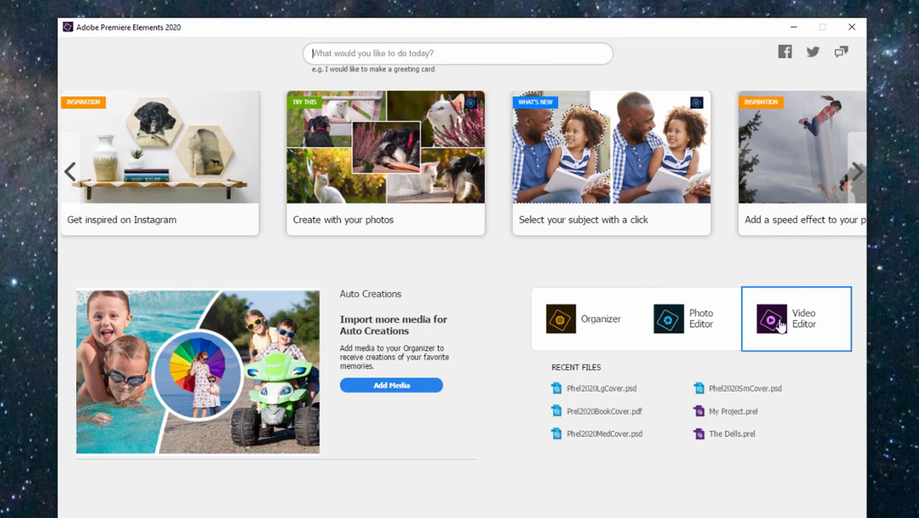
# Step: Enter the video editor and set the Quick Goal screen to never show again
pyautogui.click(795, 319)
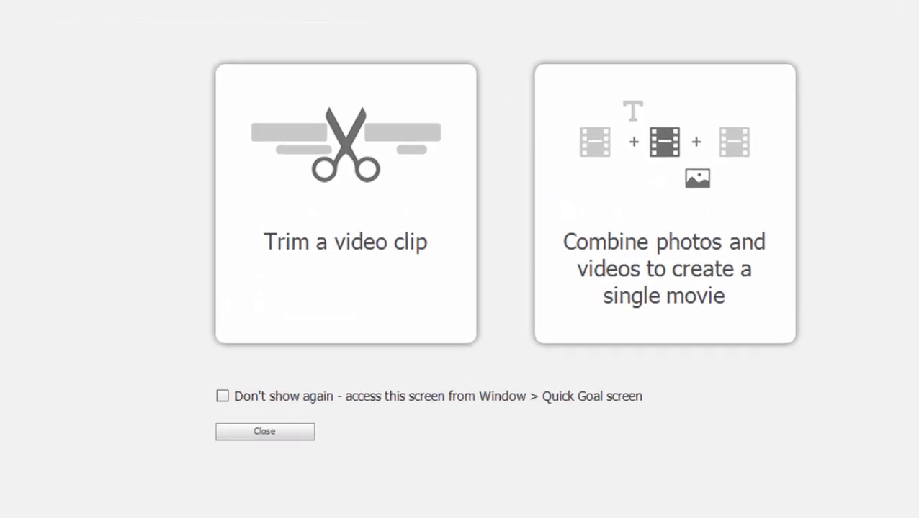
pyautogui.moveTo(232, 21)
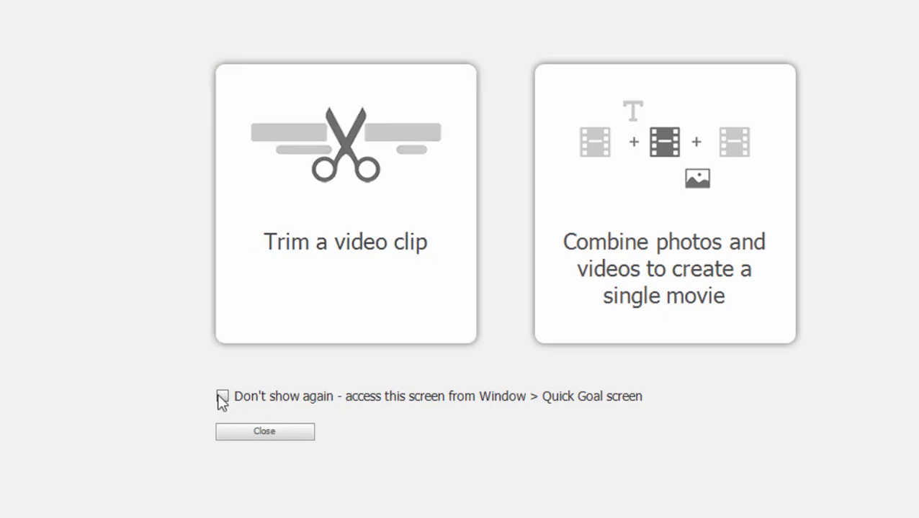
pyautogui.click(222, 398)
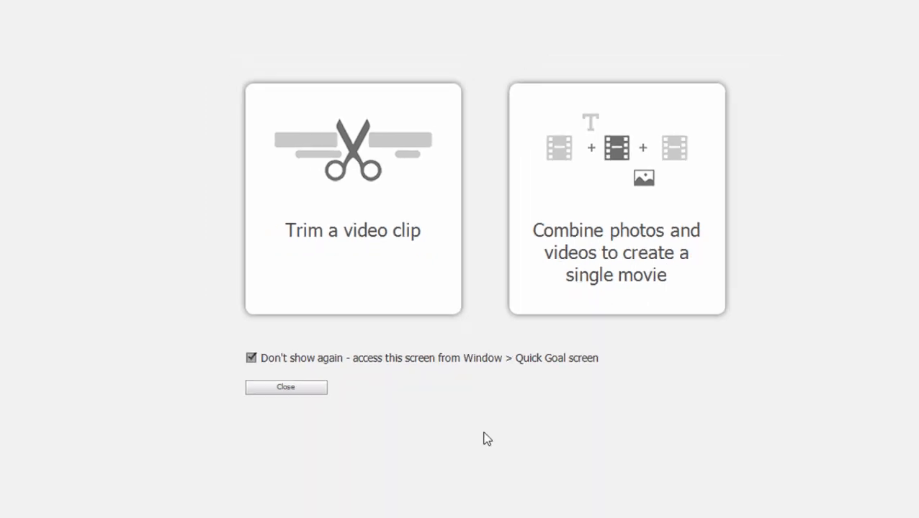
# Step: Dismiss the Quick Goal screen to reach the empty Quick view project
pyautogui.click(285, 386)
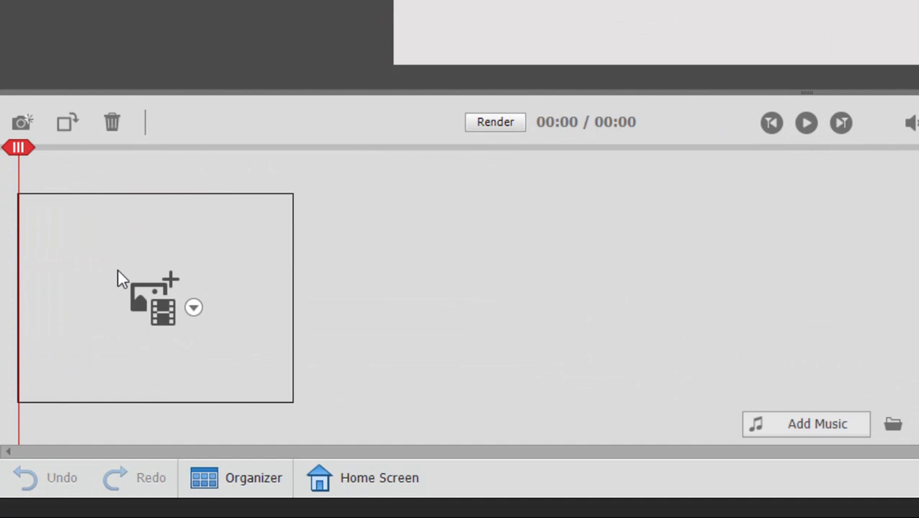
pyautogui.moveTo(46, 301)
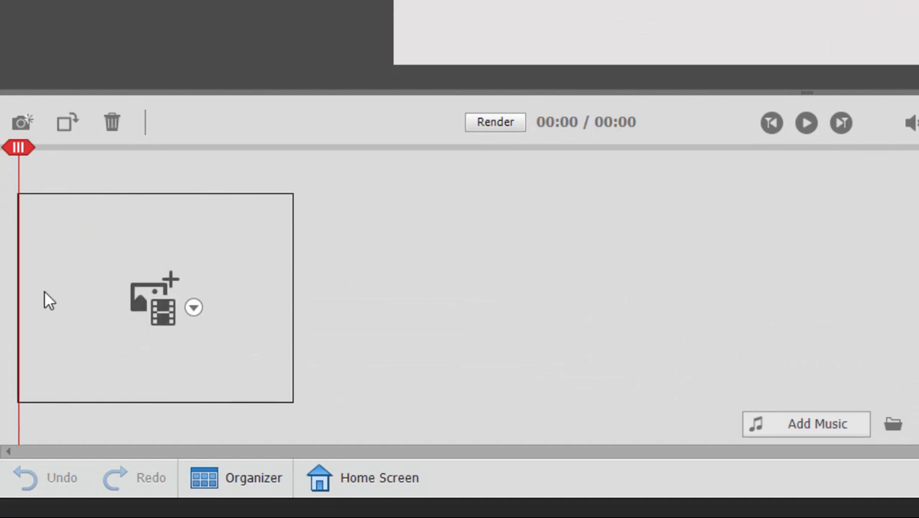
pyautogui.moveTo(185, 205)
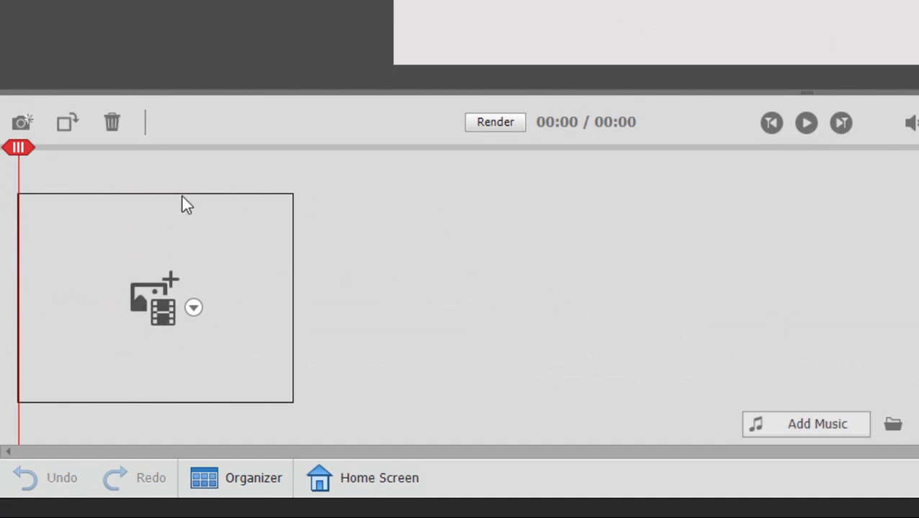
pyautogui.moveTo(411, 259)
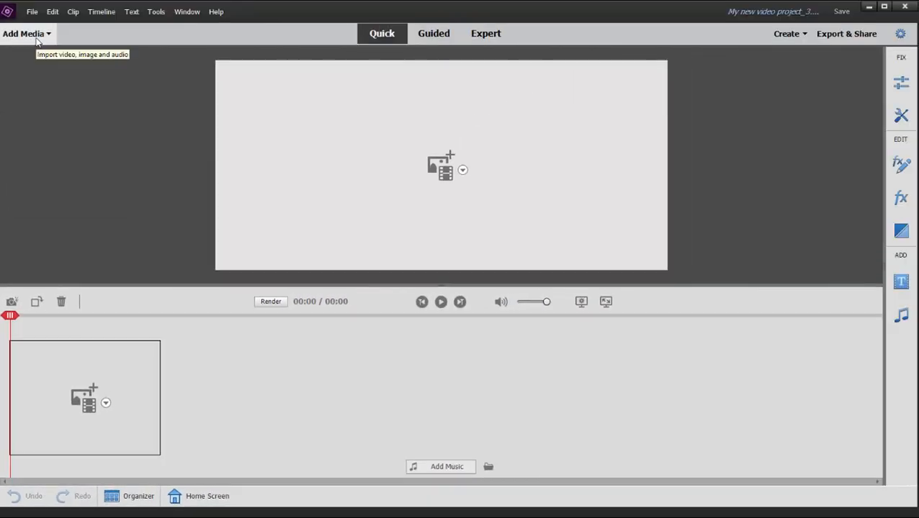
# Step: Import FinalFreeze.jpg and the Sanibel clips via Add Media > Files and Folders
pyautogui.click(23, 33)
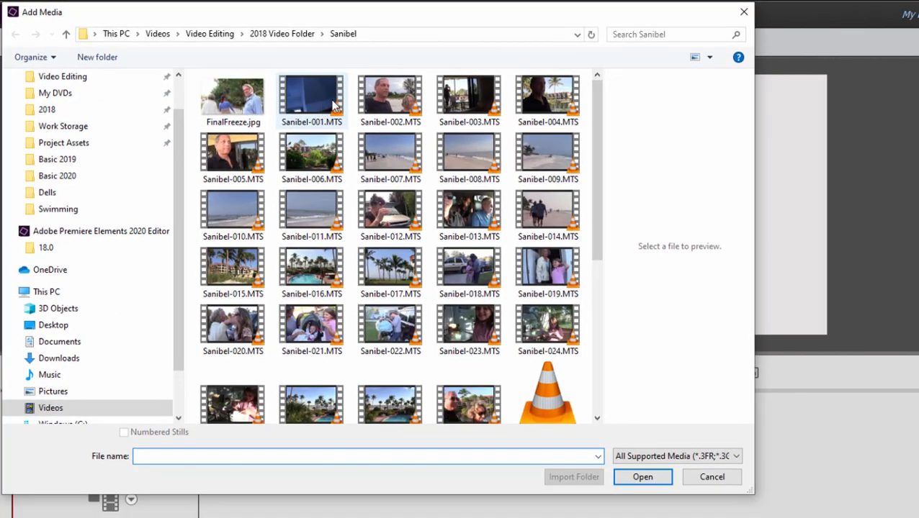
pyautogui.click(389, 216)
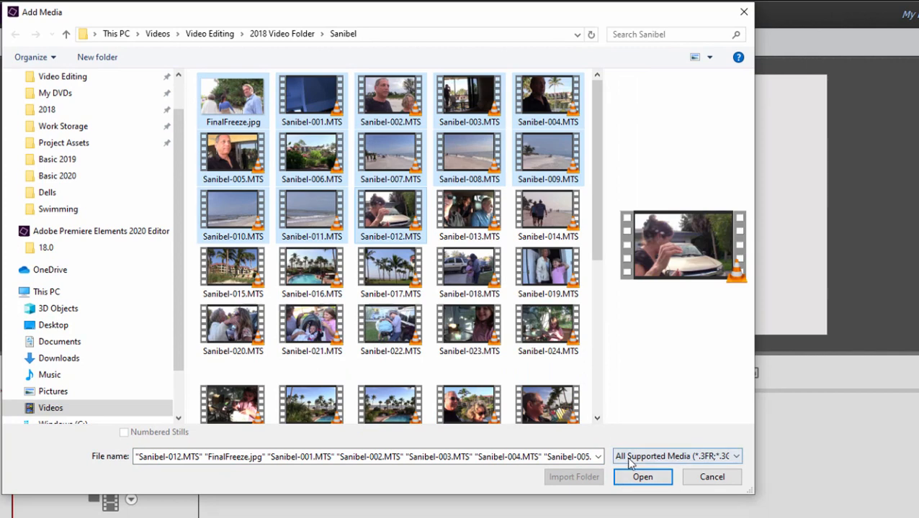
pyautogui.click(643, 477)
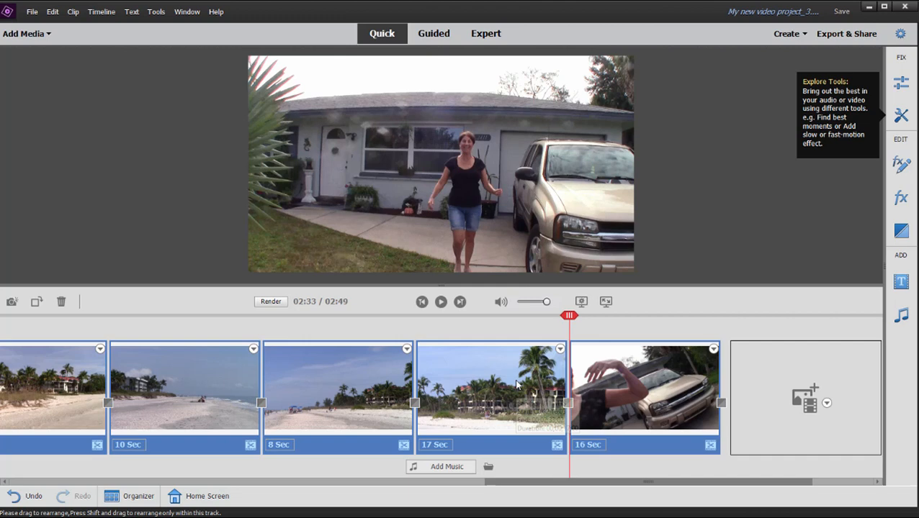
pyautogui.moveTo(519, 386)
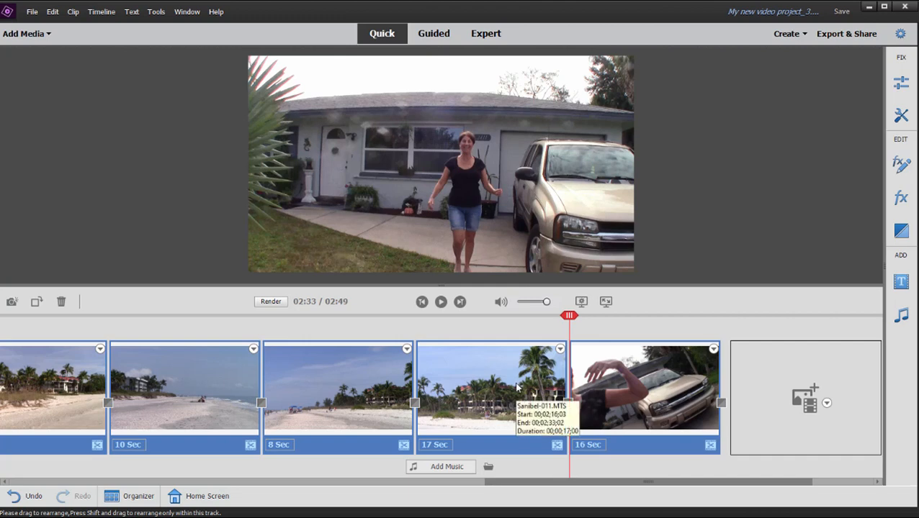
pyautogui.moveTo(129, 318)
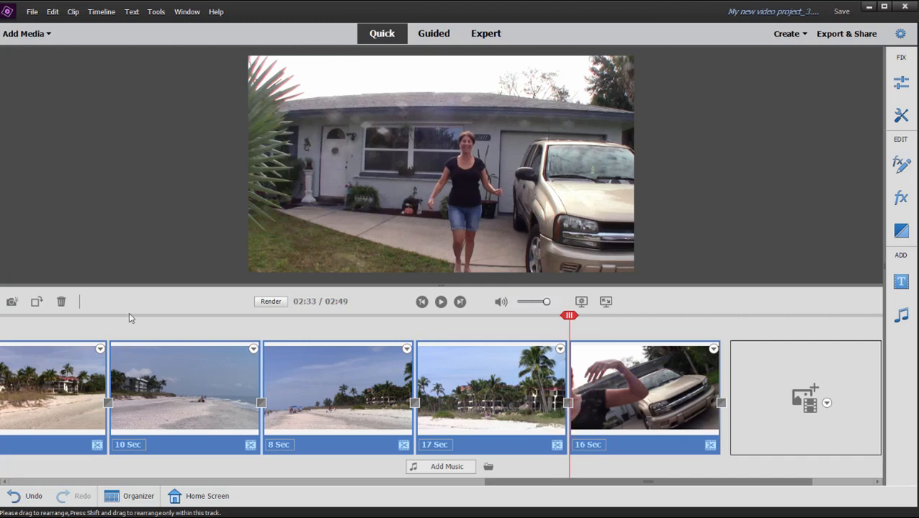
pyautogui.moveTo(181, 412)
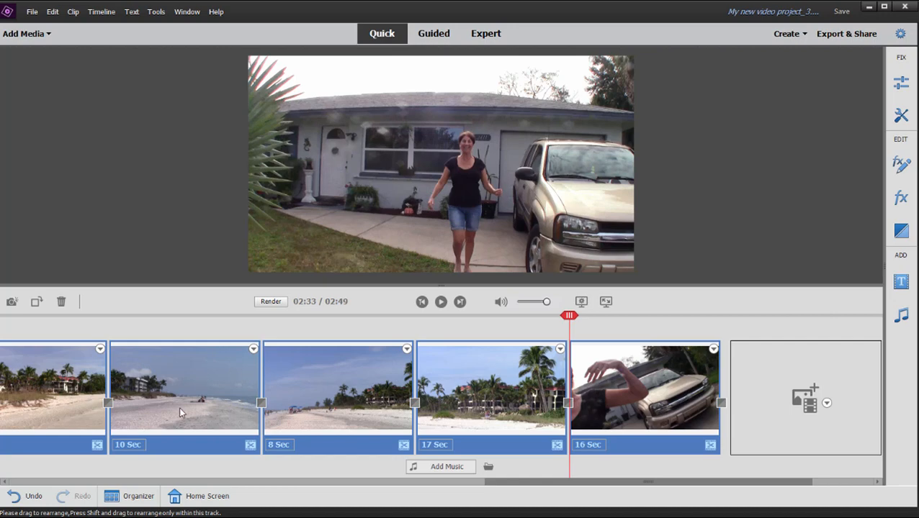
# Step: Scroll the Quick view timeline right to about 0:45 to reach the 23-second balcony clip
pyautogui.hscroll(3)
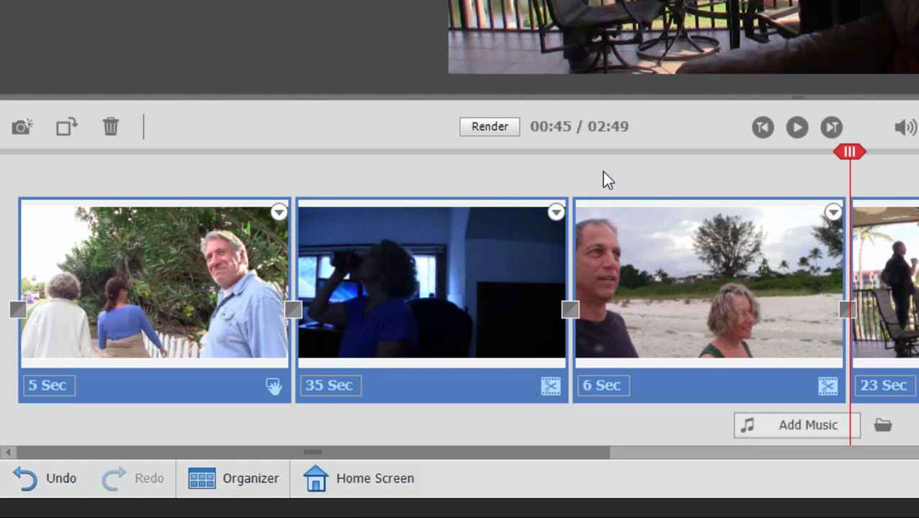
pyautogui.moveTo(756, 170)
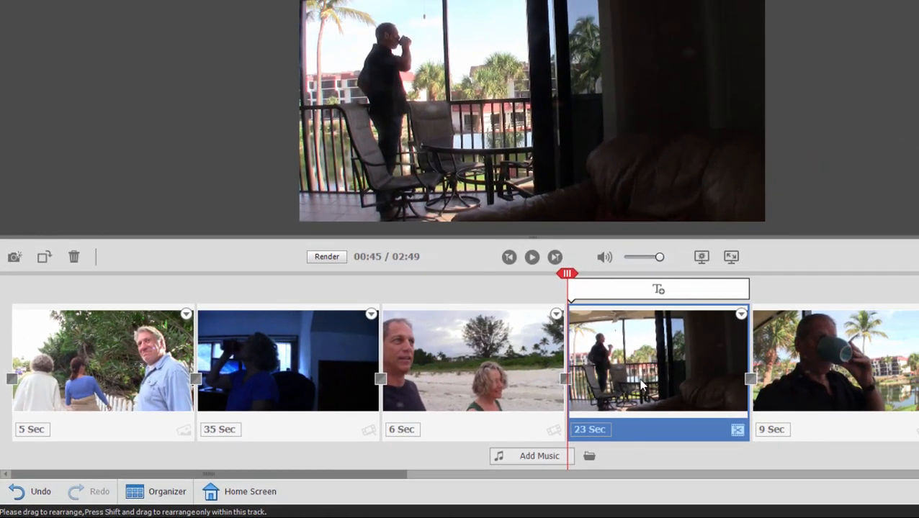
pyautogui.moveTo(654, 392)
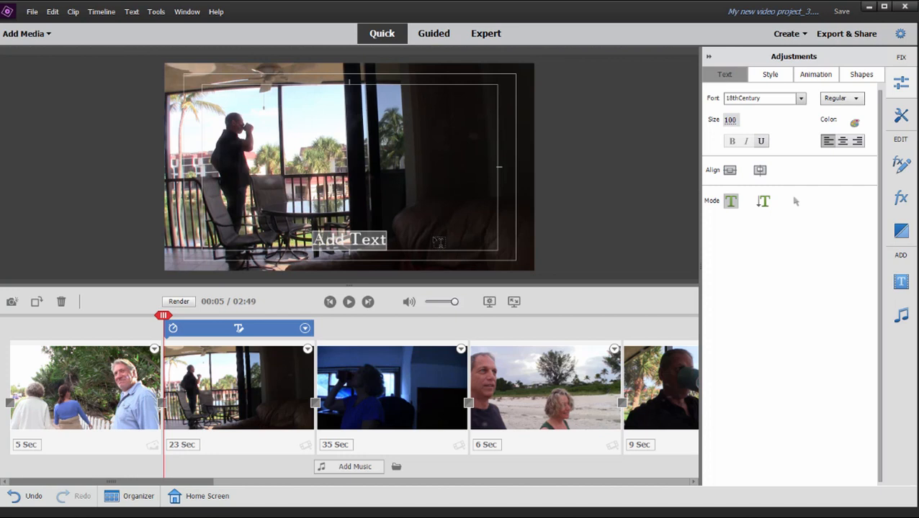
# Step: Name the title 'Morning' and set it to start at 00:10 with a 5-second duration
pyautogui.write('Morning')
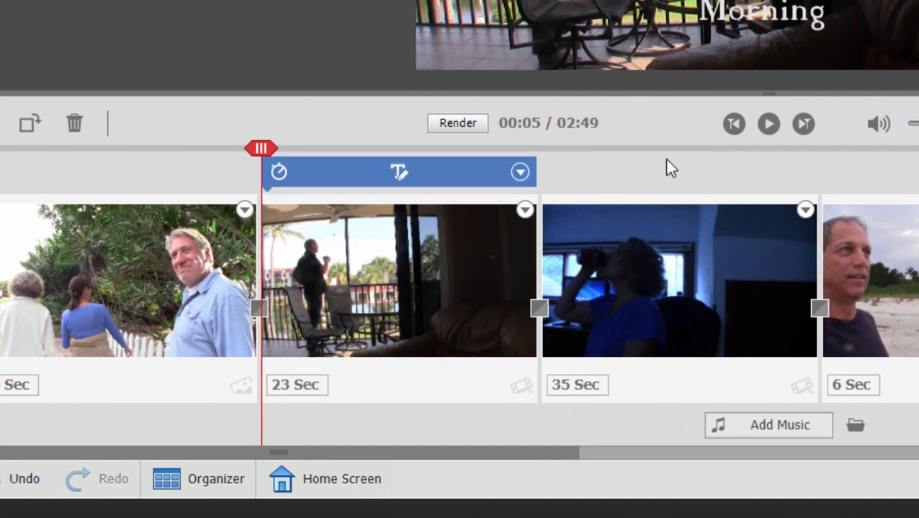
pyautogui.click(864, 281)
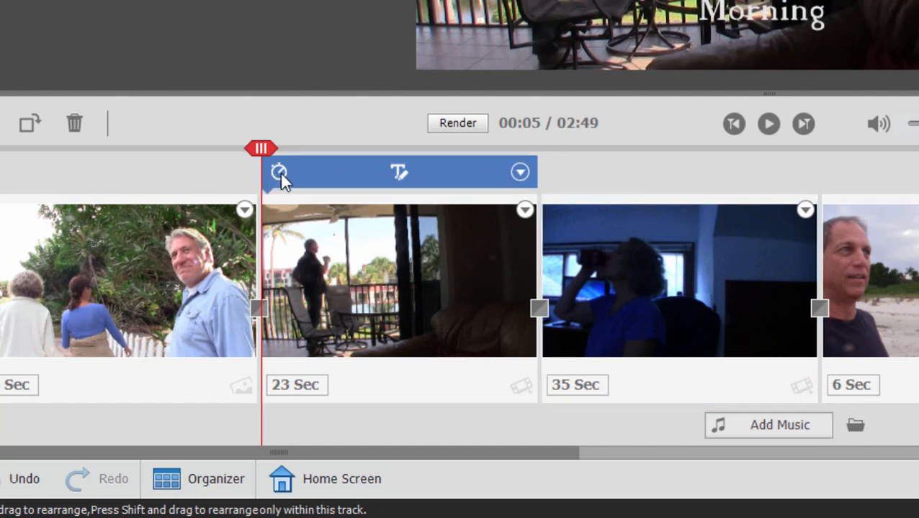
pyautogui.click(279, 172)
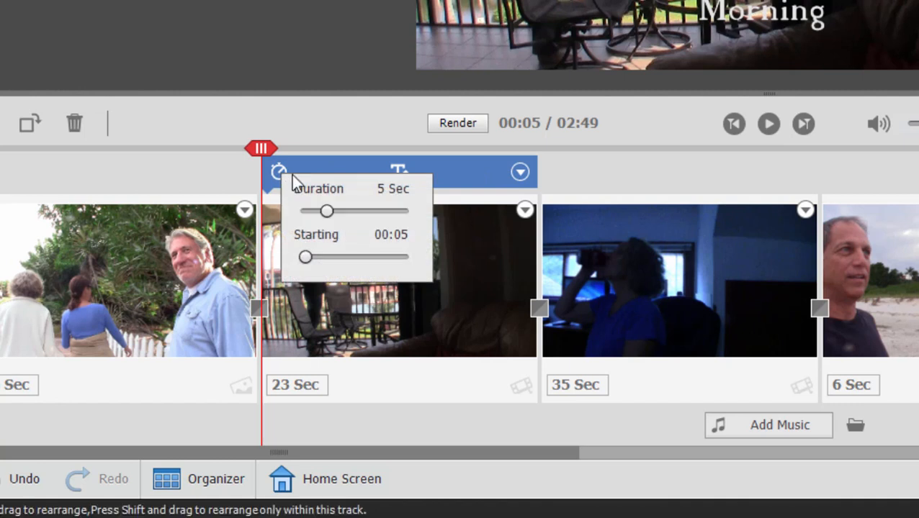
pyautogui.moveTo(395, 287)
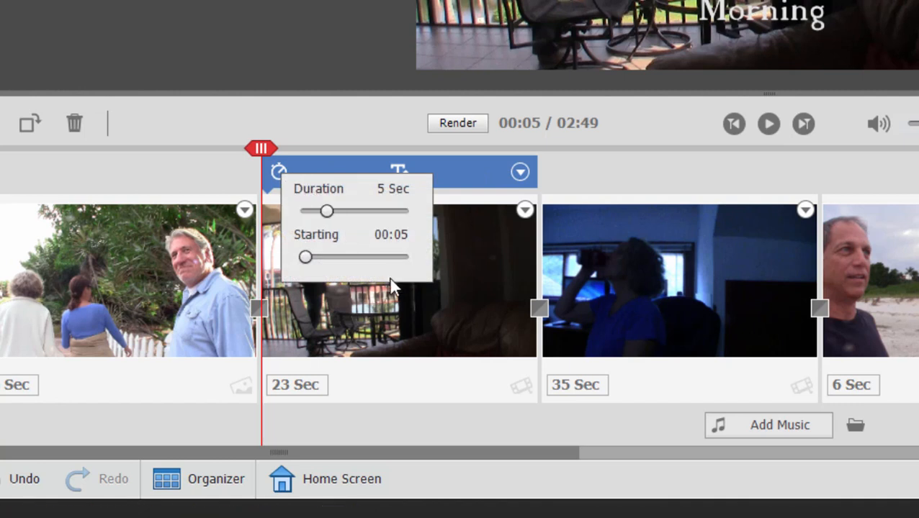
pyautogui.moveTo(394, 288)
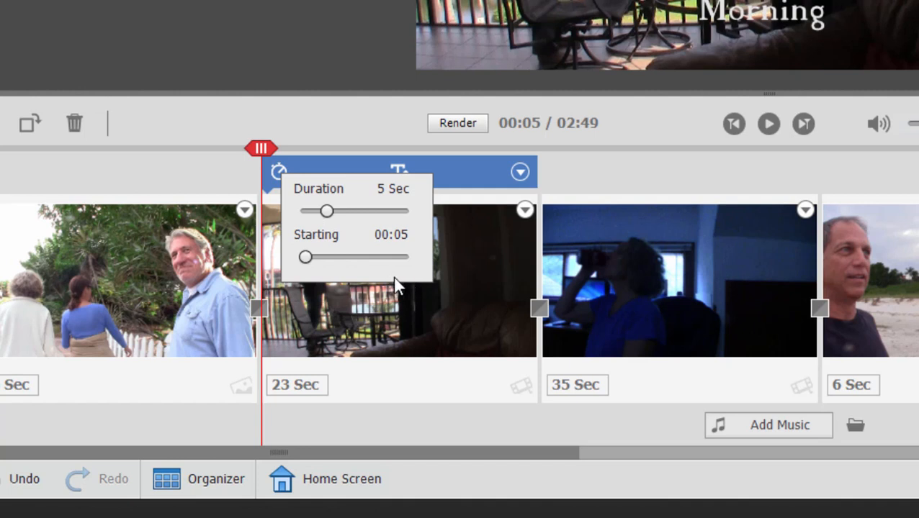
pyautogui.moveTo(305, 257); pyautogui.dragTo(332, 257)
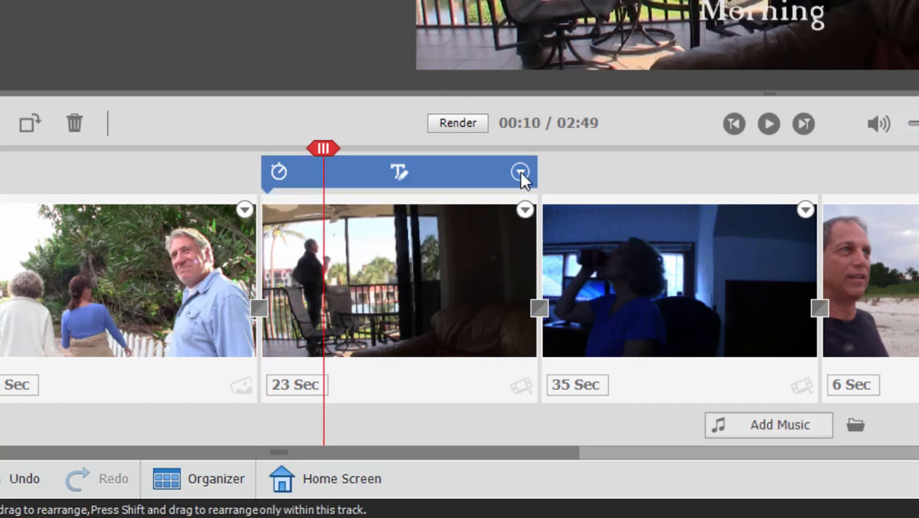
pyautogui.click(520, 173)
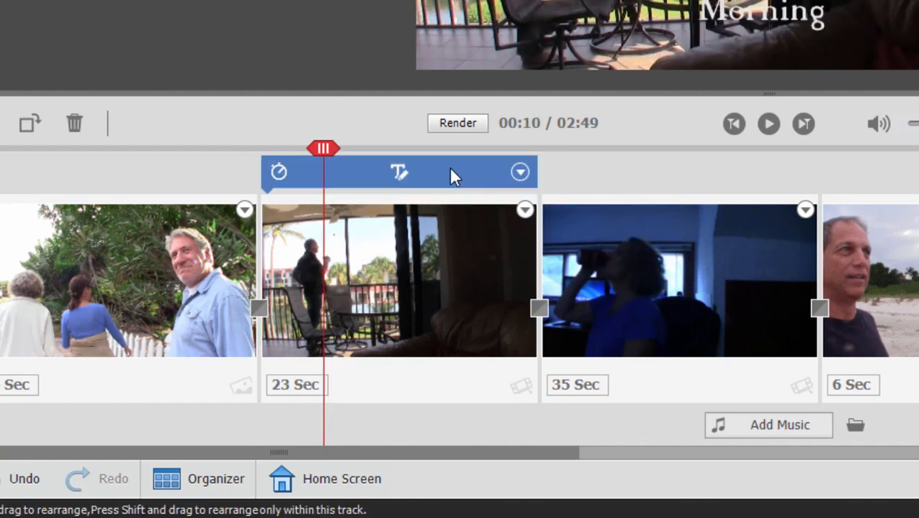
pyautogui.moveTo(449, 175)
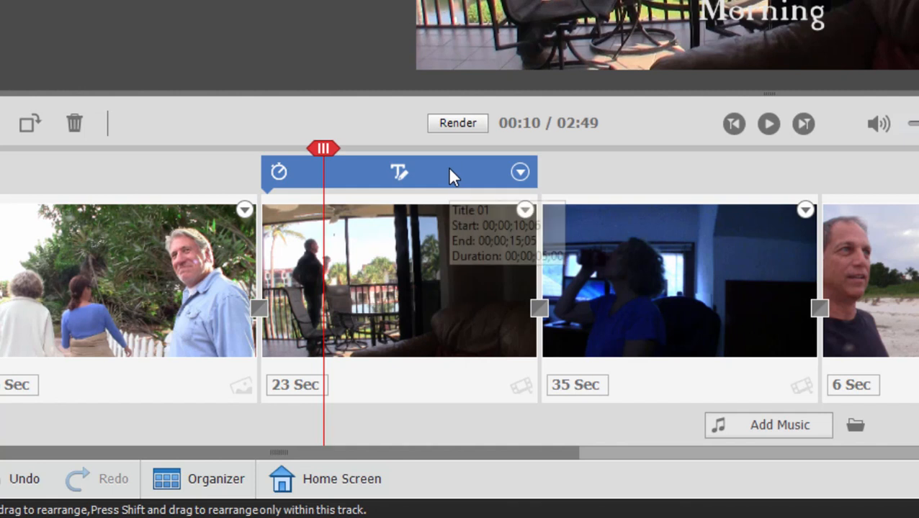
pyautogui.moveTo(463, 172)
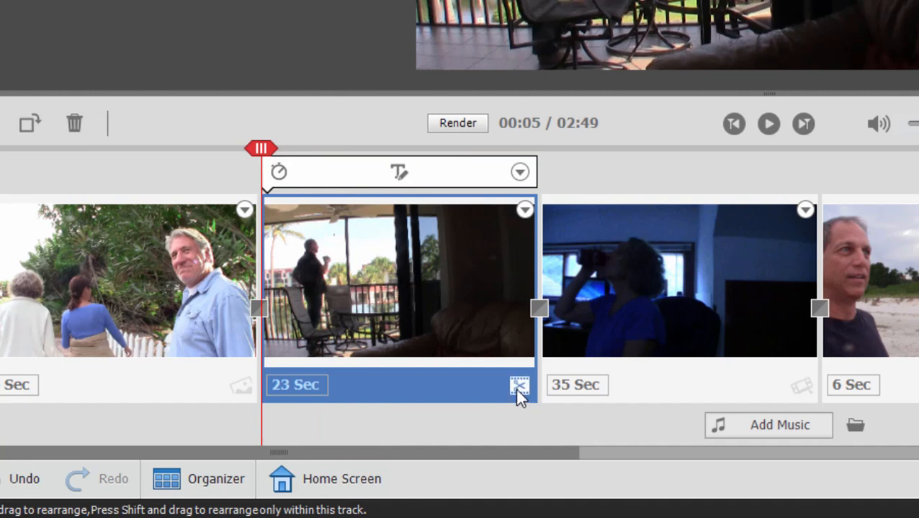
# Step: Smart Trim the balcony clip from 23 to about 14 seconds and apply it
pyautogui.click(518, 386)
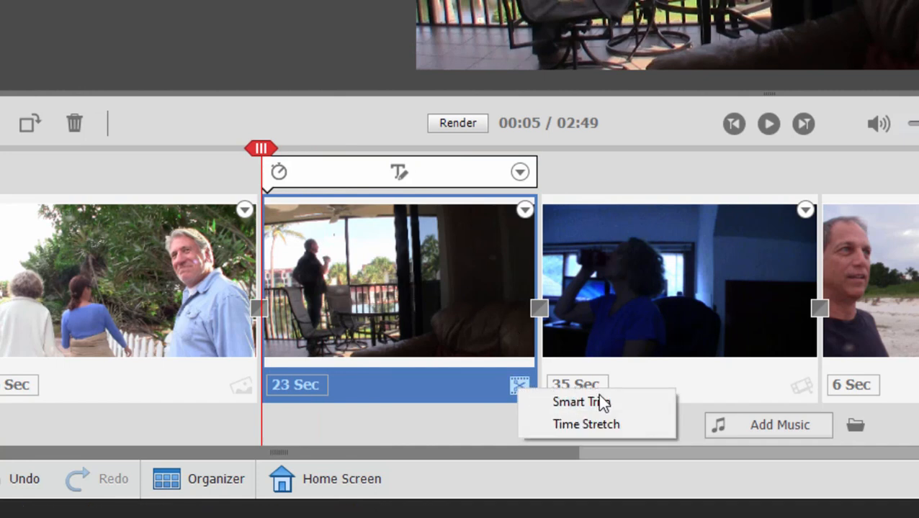
pyautogui.click(582, 402)
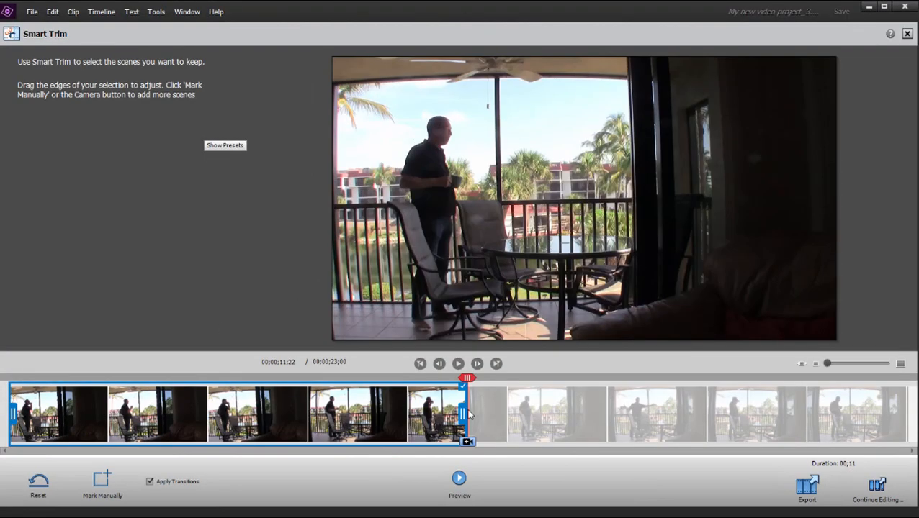
pyautogui.moveTo(467, 378); pyautogui.dragTo(212, 377)
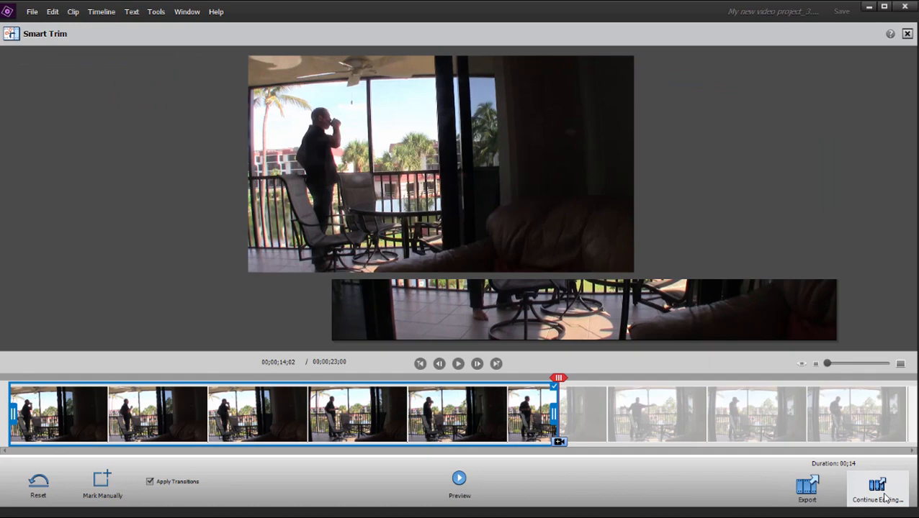
pyautogui.click(879, 489)
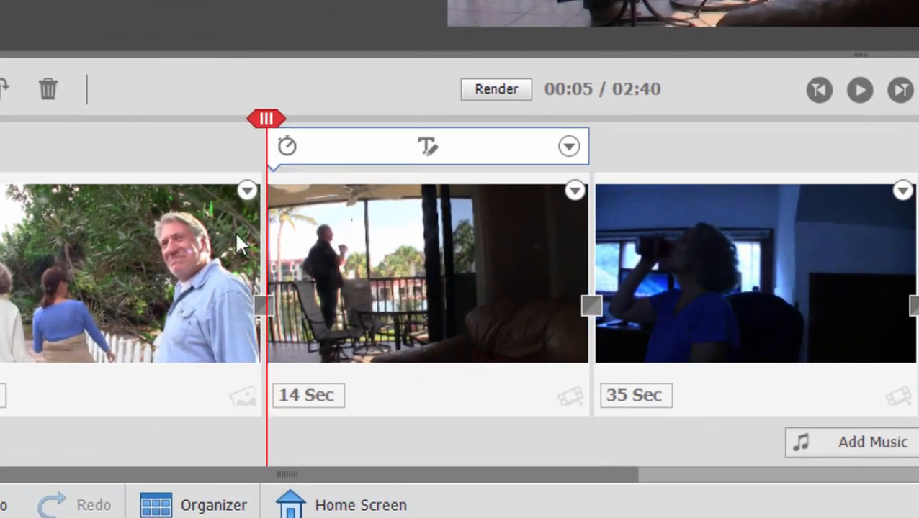
pyautogui.click(755, 273)
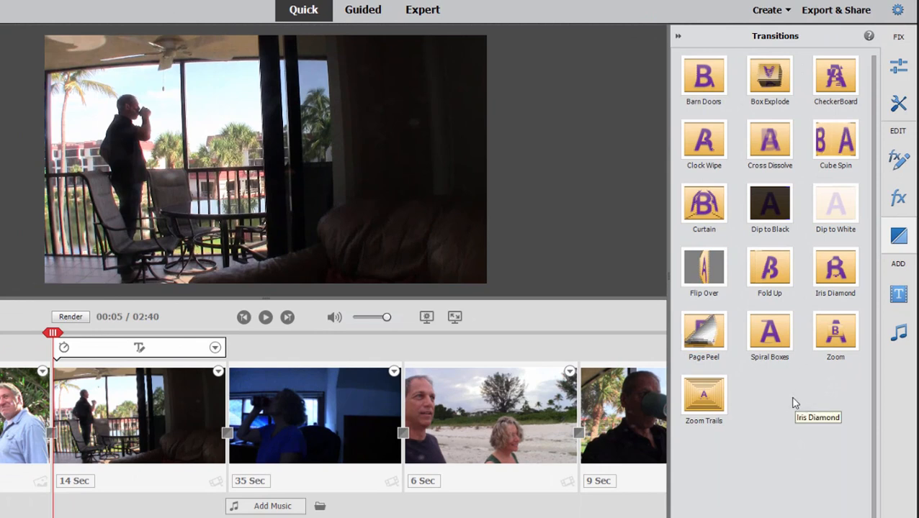
pyautogui.moveTo(789, 386)
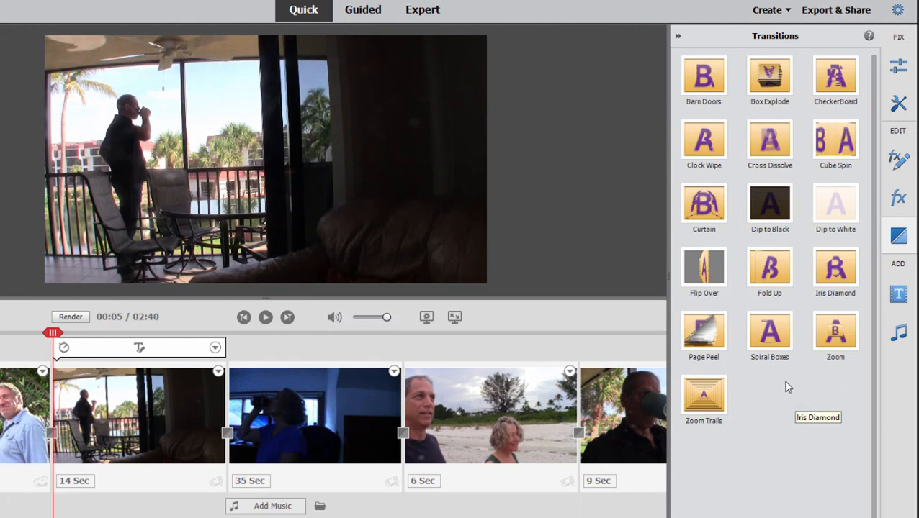
pyautogui.moveTo(792, 378)
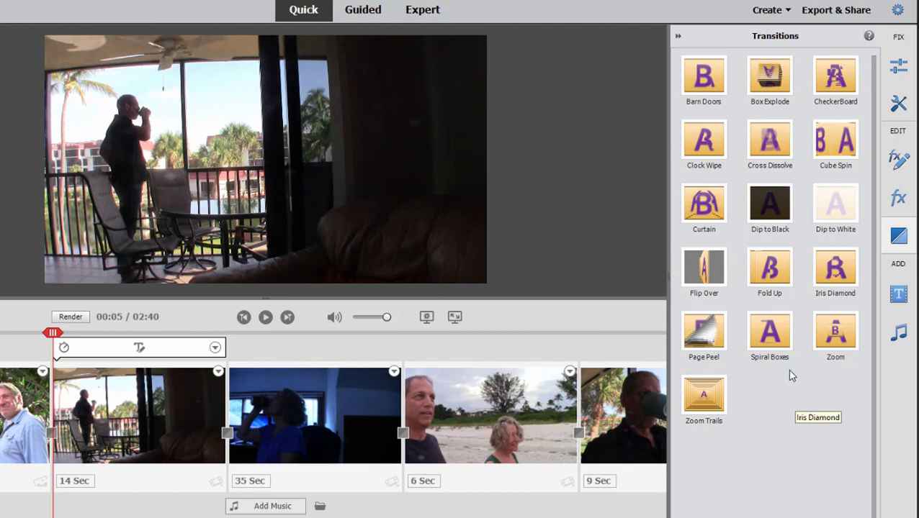
pyautogui.moveTo(792, 373)
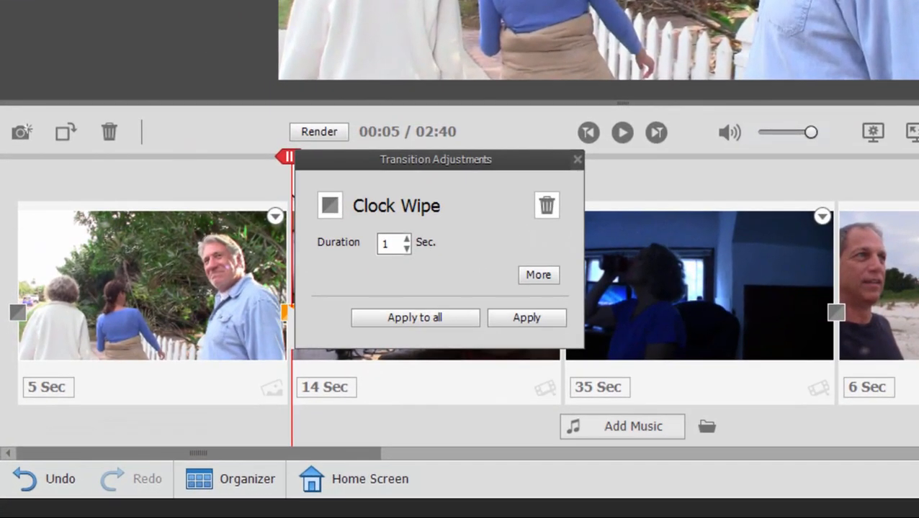
# Step: View the Clock Wipe's alignment options, then close Transition Adjustments unchanged
pyautogui.click(538, 275)
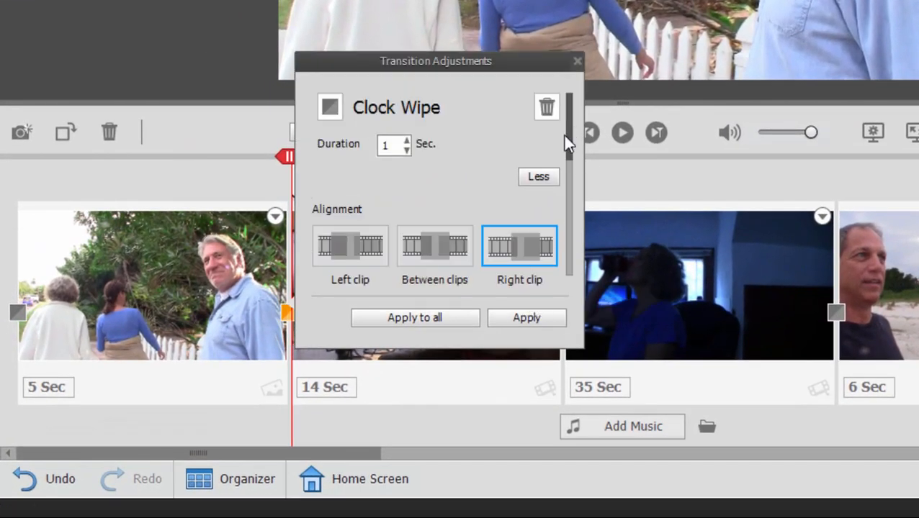
pyautogui.moveTo(501, 98)
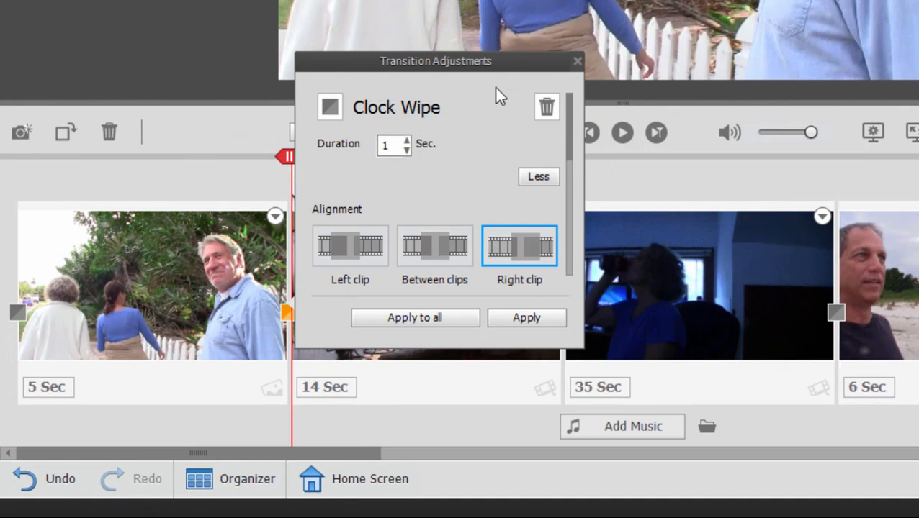
pyautogui.moveTo(574, 66)
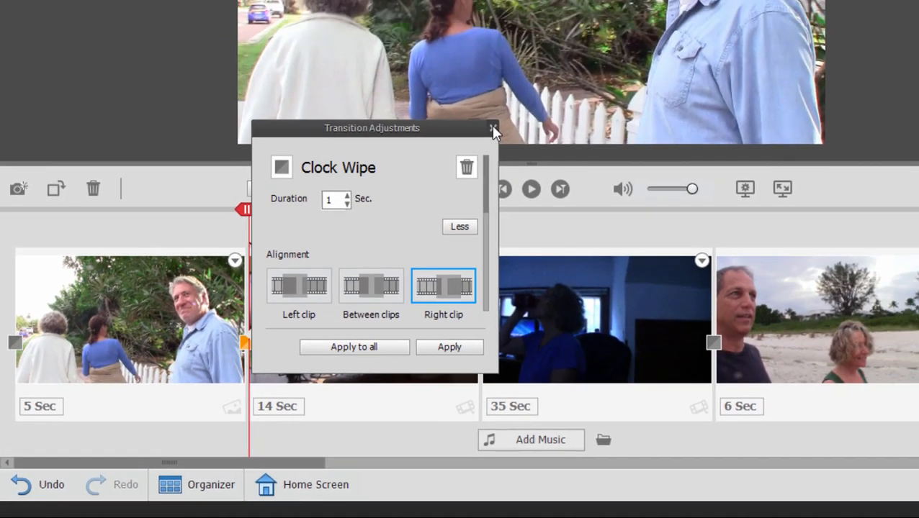
pyautogui.click(492, 128)
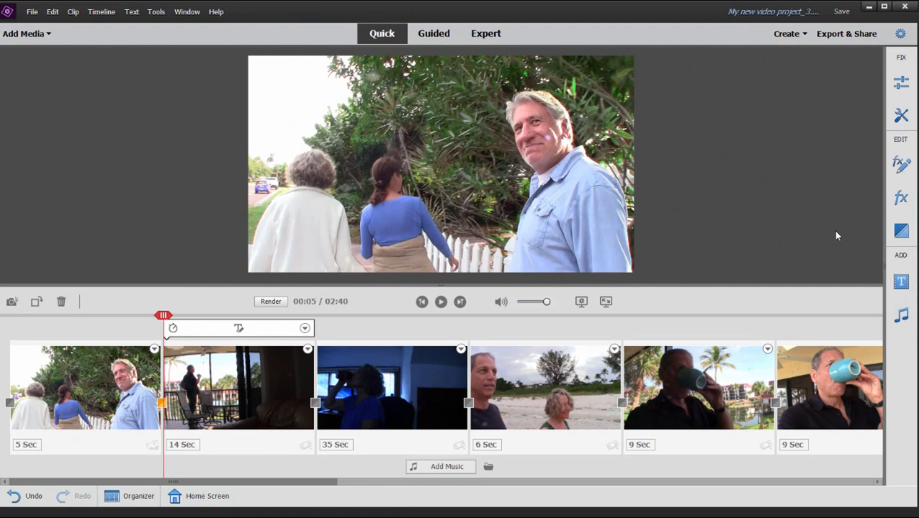
pyautogui.moveTo(488, 473)
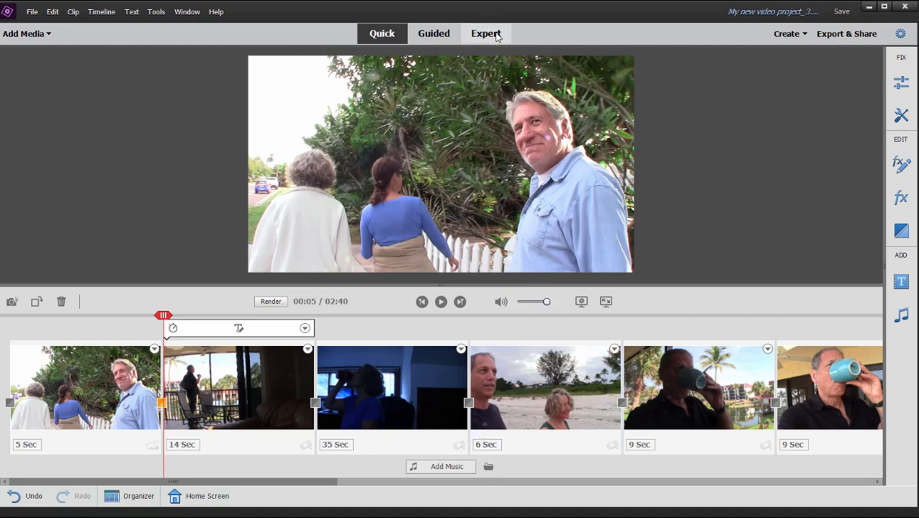
pyautogui.moveTo(486, 33)
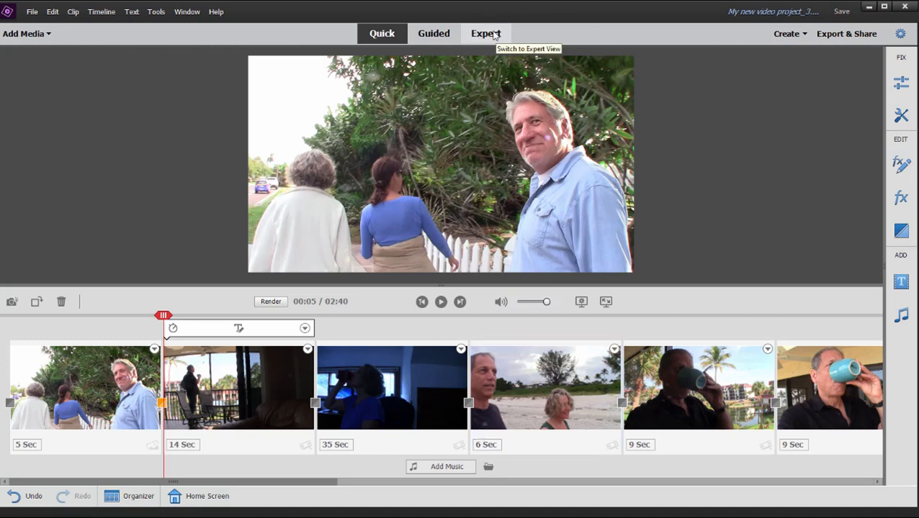
# Step: Switch from Quick to Expert edit, confirming the caution dialog
pyautogui.click(485, 34)
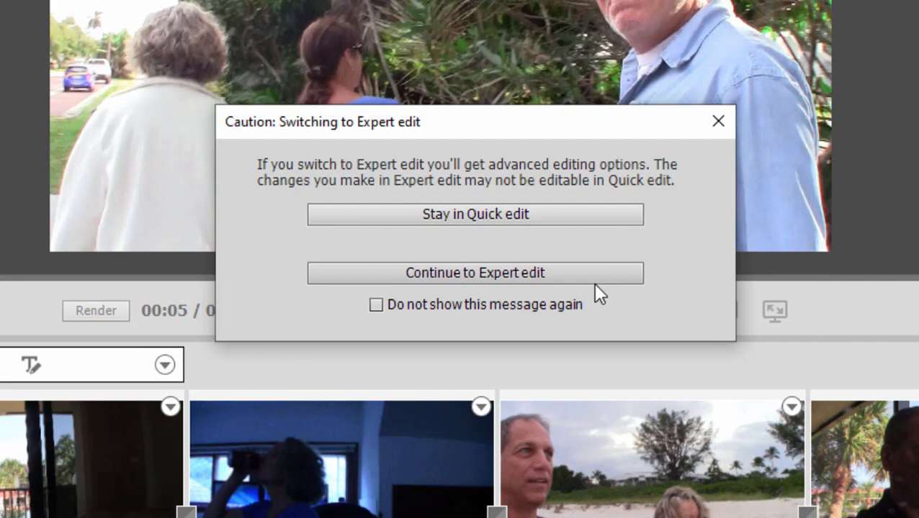
pyautogui.click(474, 213)
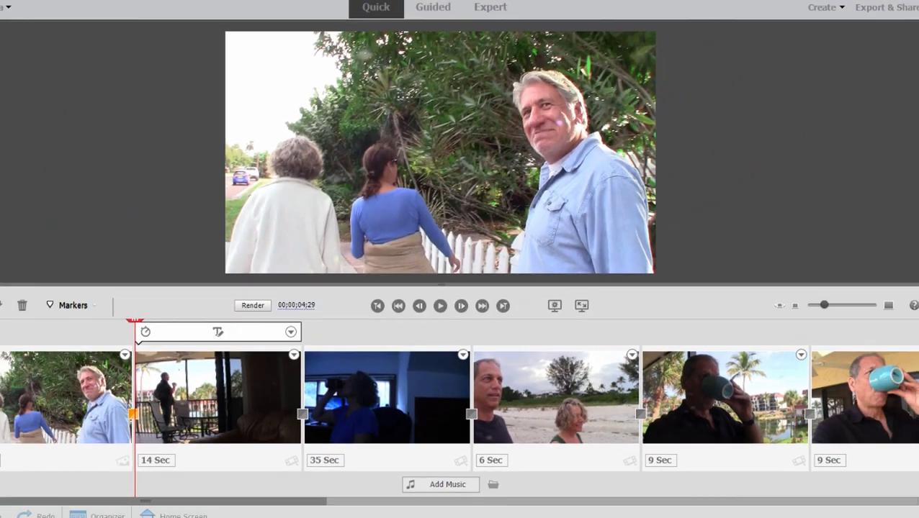
pyautogui.click(486, 34)
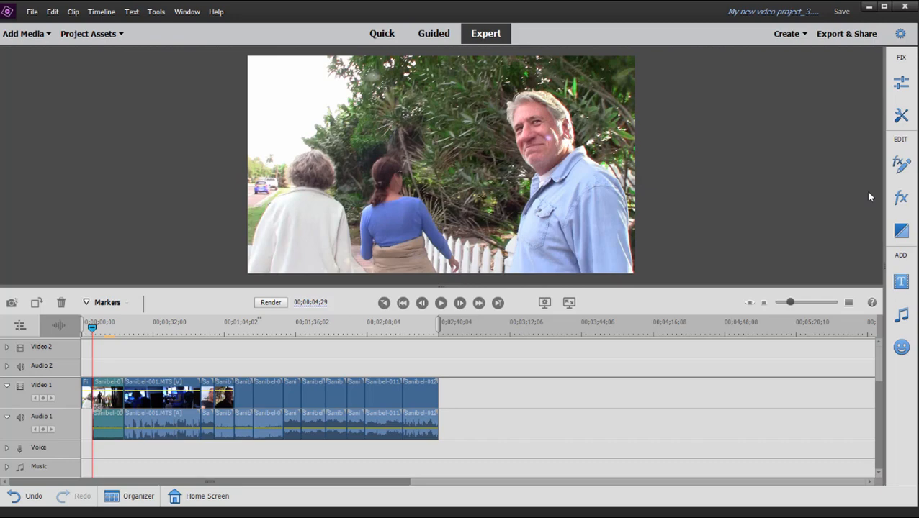